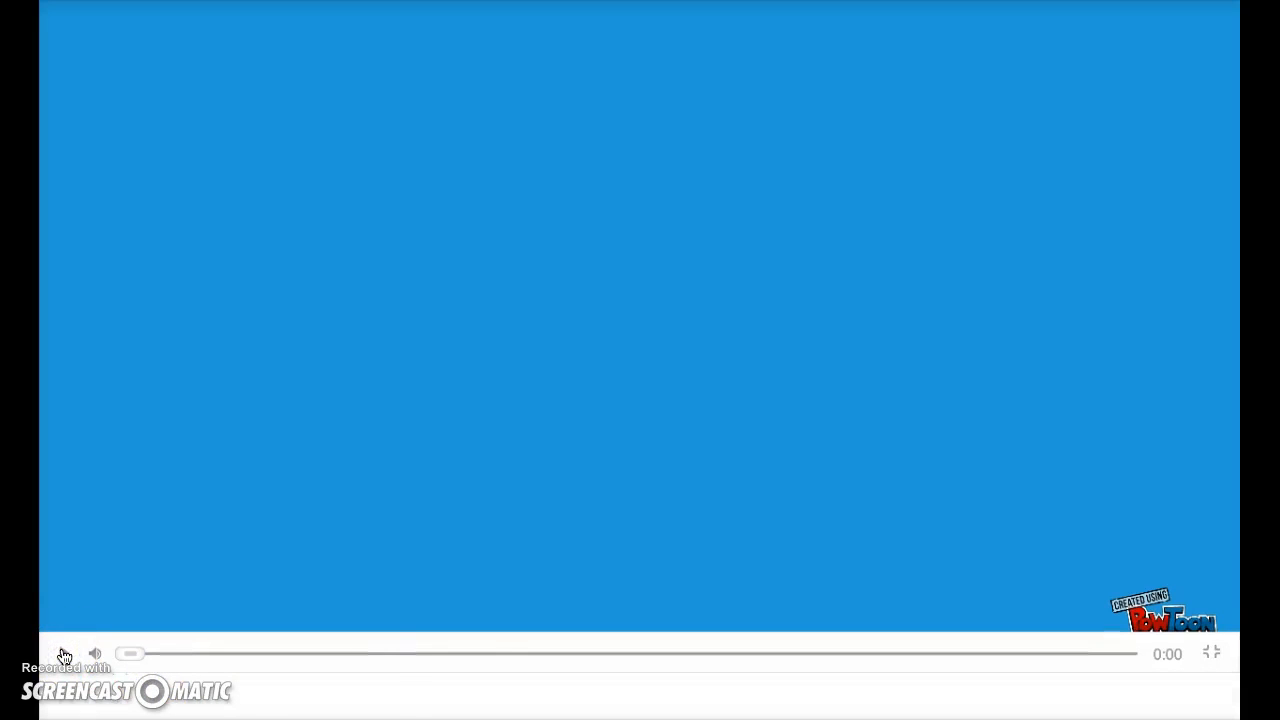
mouse_move(64, 652)
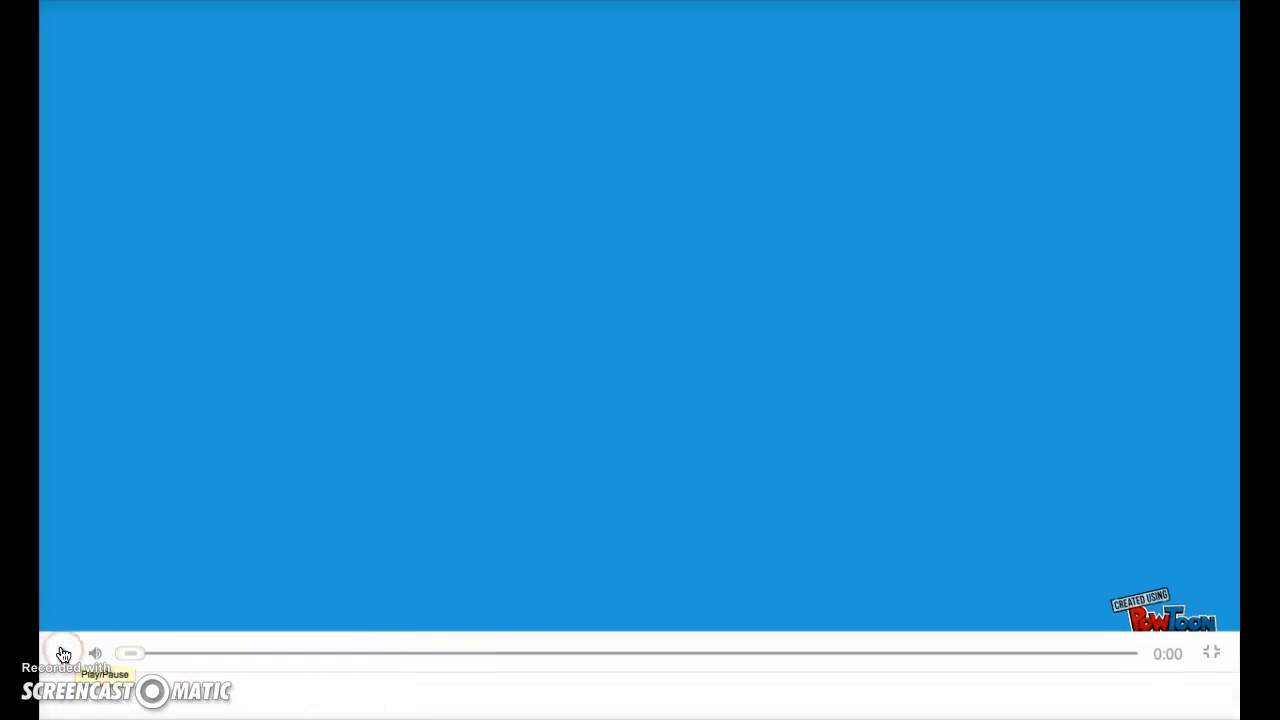
- Start playback so the opening scene with the school building photo appears
click(64, 652)
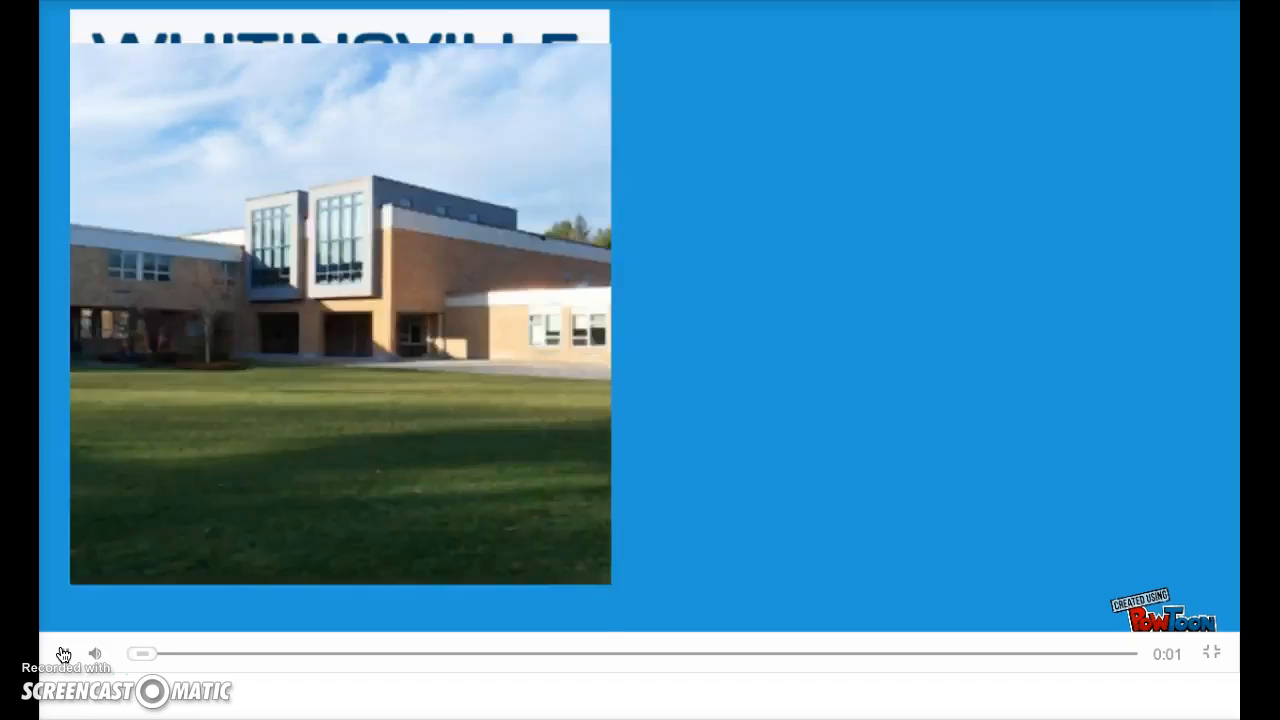